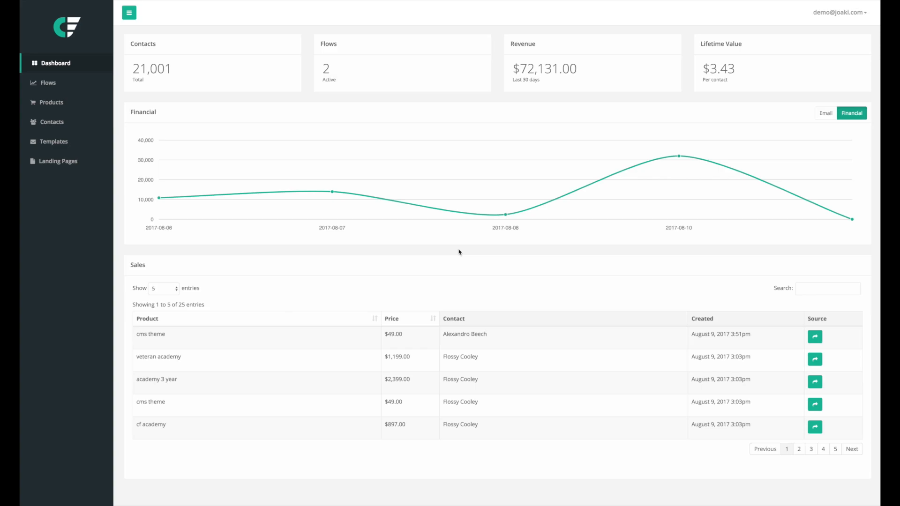
{"action": "mouse_move", "coordinate": [832, 19]}
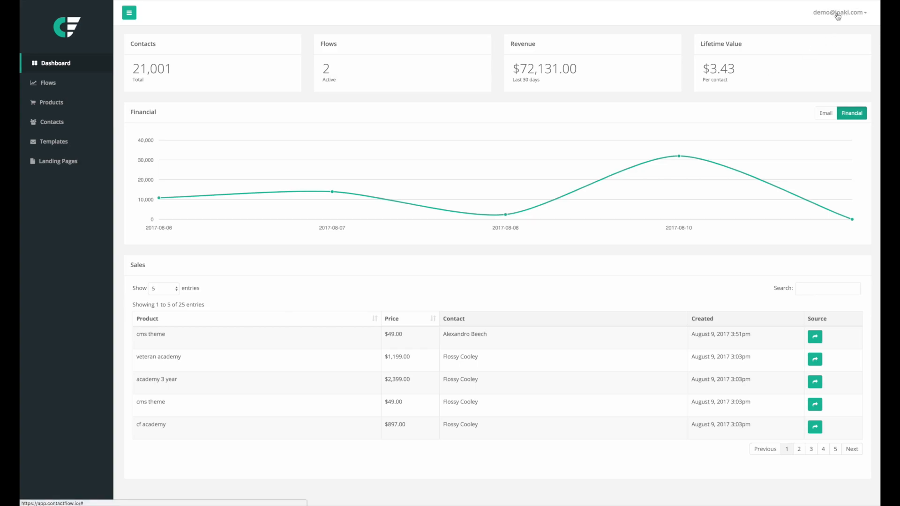
Step: Look at the account options and the live chat conversations panel
{"action": "left_click", "coordinate": [836, 13]}
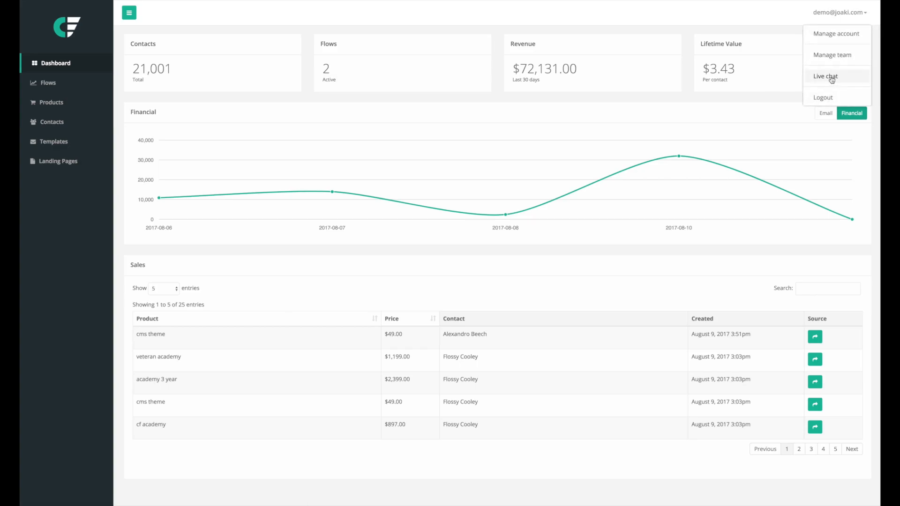
{"action": "left_click", "coordinate": [825, 77]}
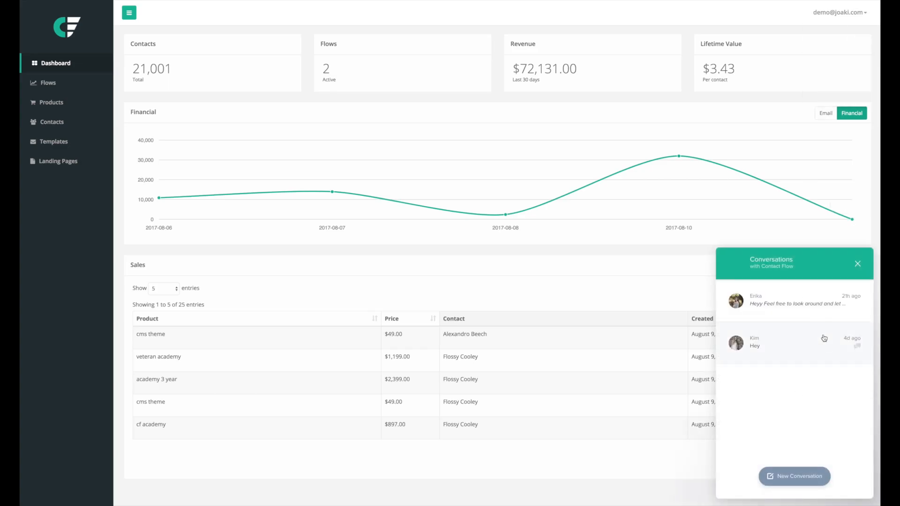
{"action": "mouse_move", "coordinate": [817, 298]}
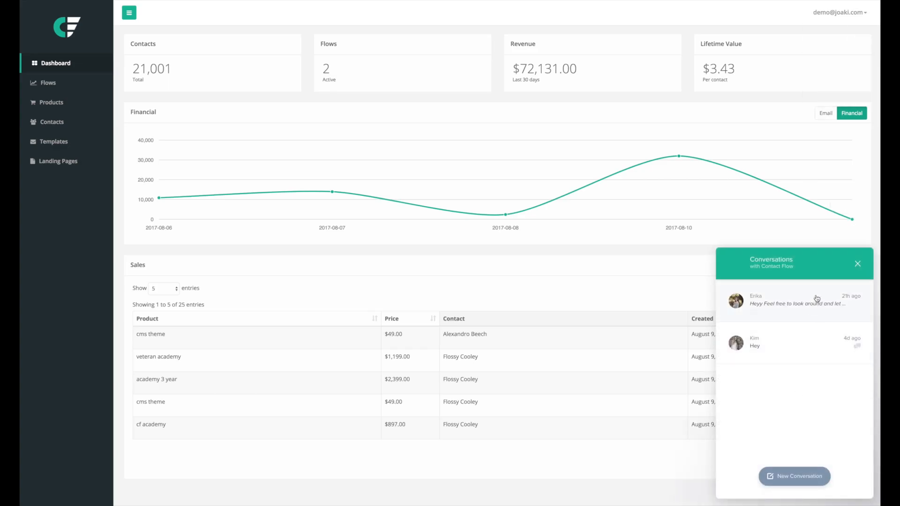
{"action": "mouse_move", "coordinate": [332, 192]}
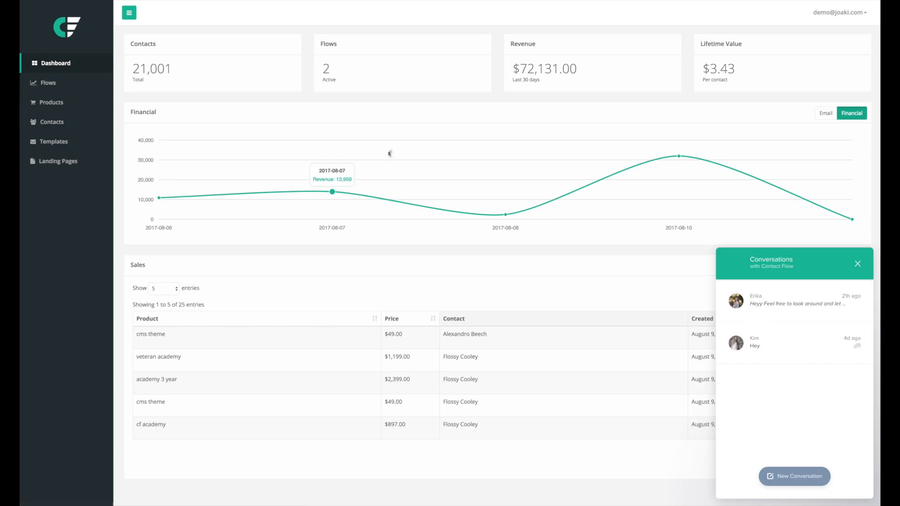
{"action": "mouse_move", "coordinate": [139, 109]}
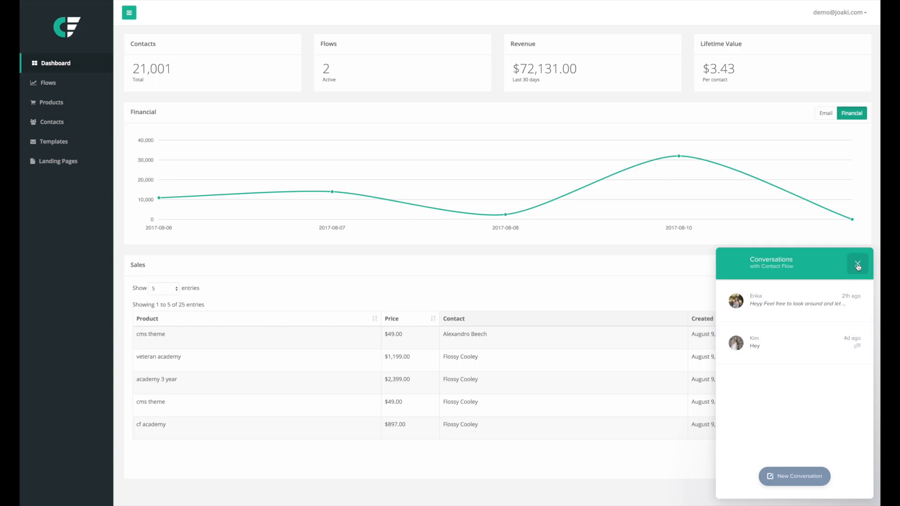
{"action": "left_click", "coordinate": [858, 264]}
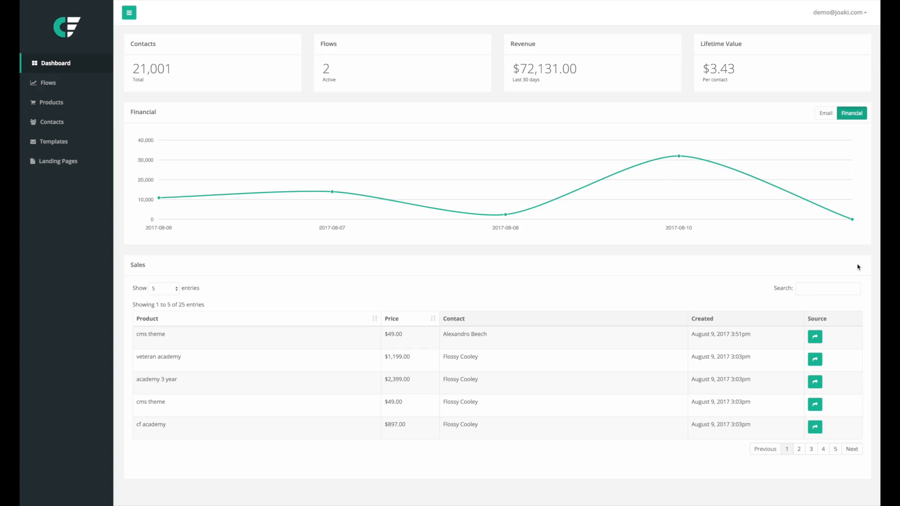
{"action": "mouse_move", "coordinate": [505, 214]}
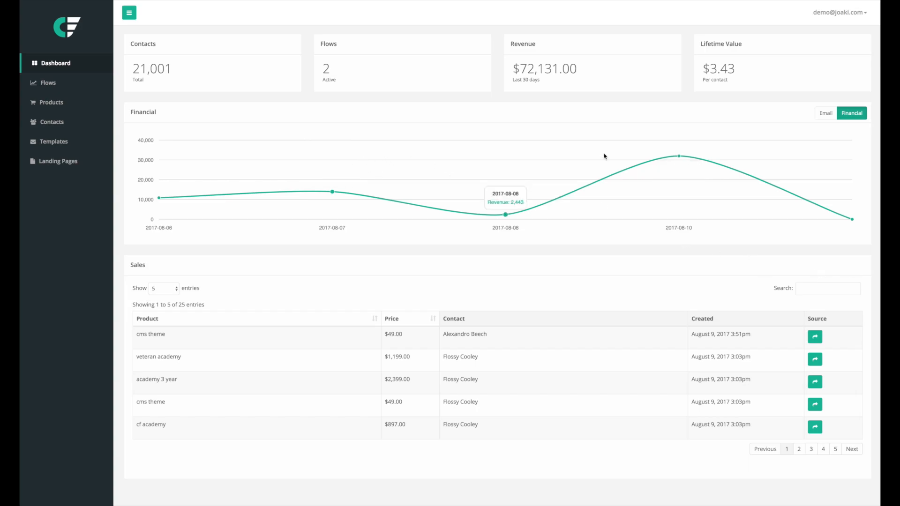
Step: Switch the dashboard chart between email and revenue statistics, then view the Products list
{"action": "left_click", "coordinate": [825, 113]}
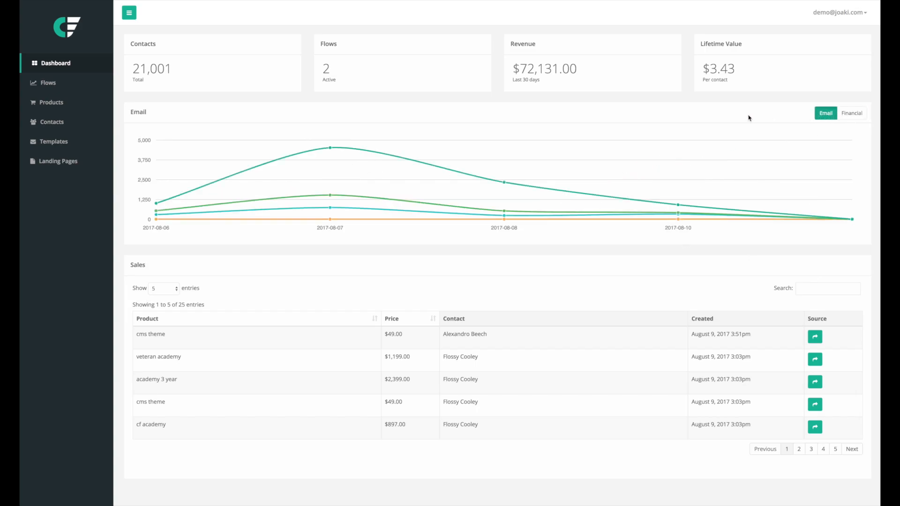
{"action": "mouse_move", "coordinate": [595, 113]}
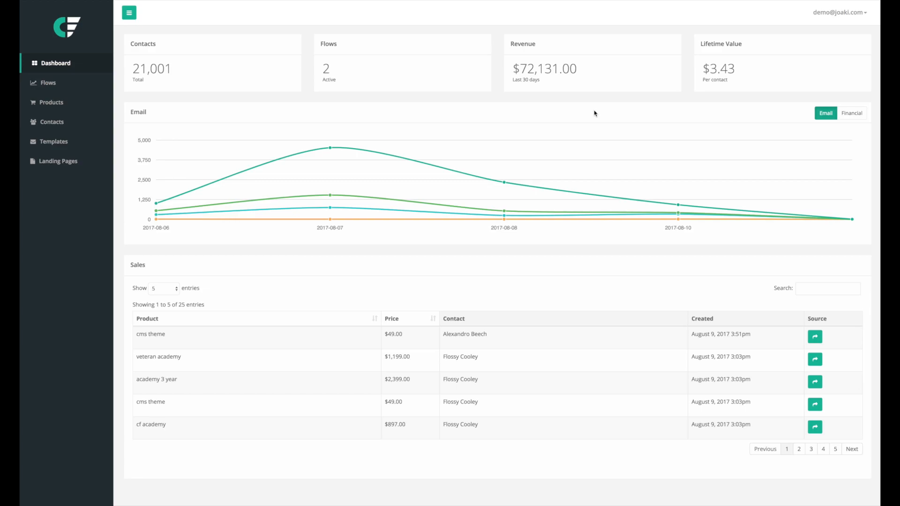
{"action": "mouse_move", "coordinate": [503, 182]}
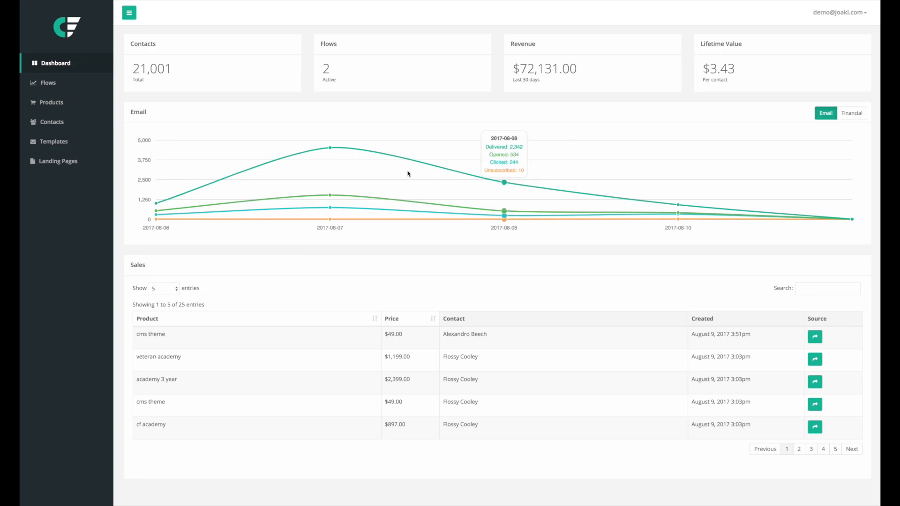
{"action": "mouse_move", "coordinate": [826, 117]}
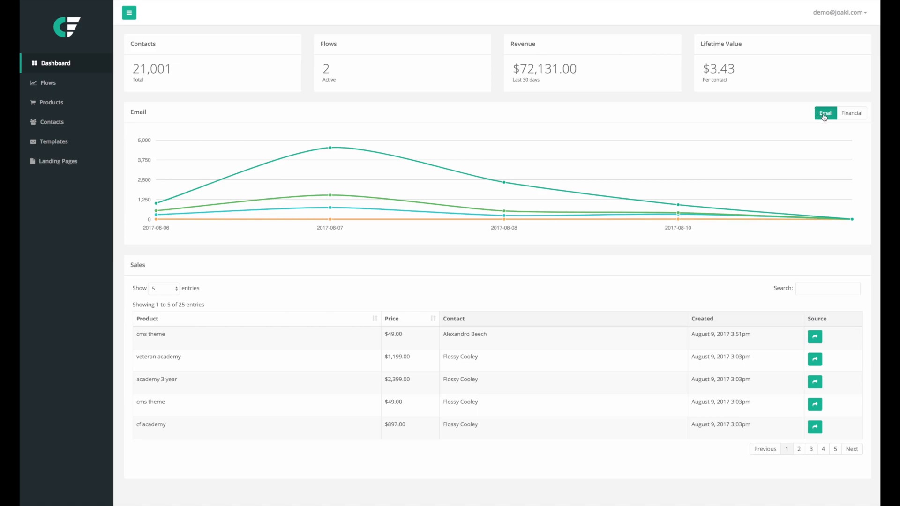
{"action": "left_click", "coordinate": [852, 113]}
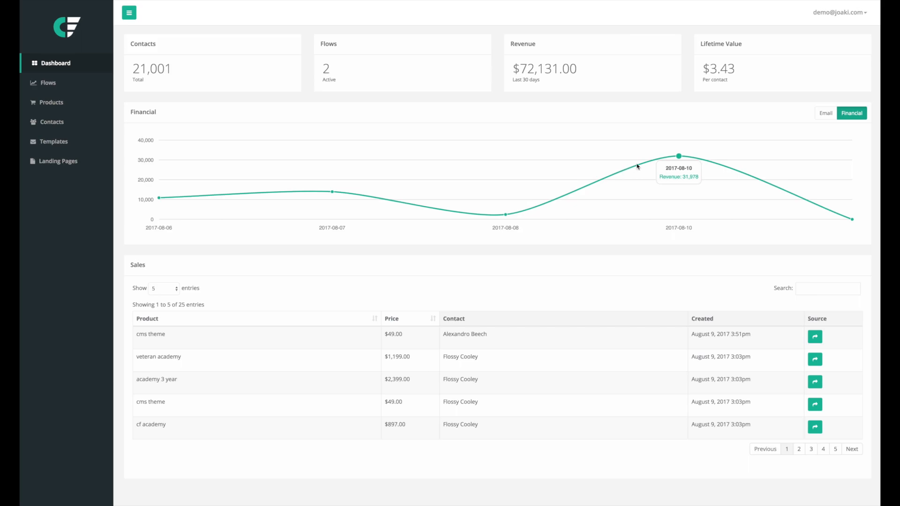
{"action": "mouse_move", "coordinate": [730, 146]}
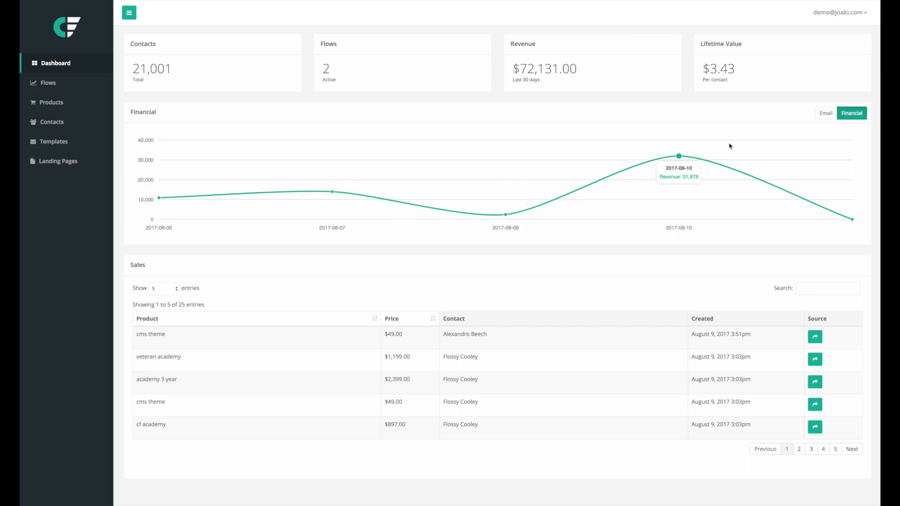
{"action": "left_click", "coordinate": [826, 113]}
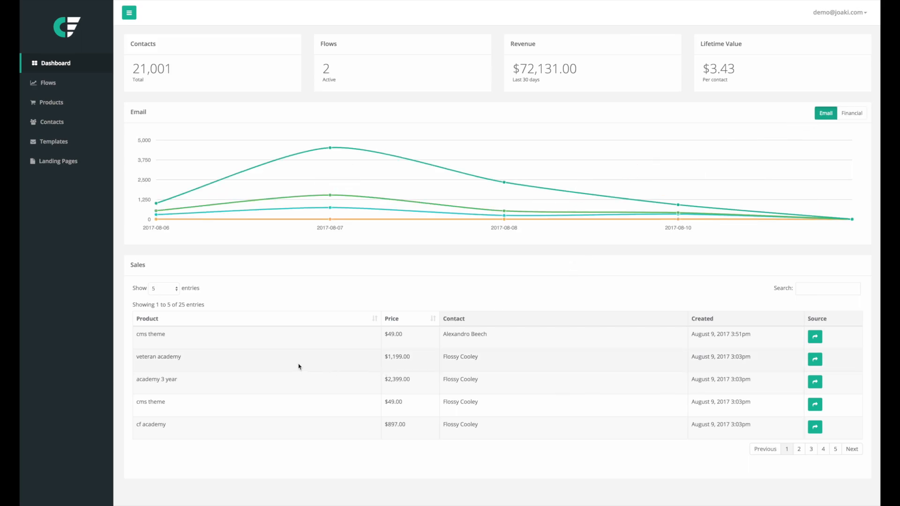
{"action": "mouse_move", "coordinate": [307, 351]}
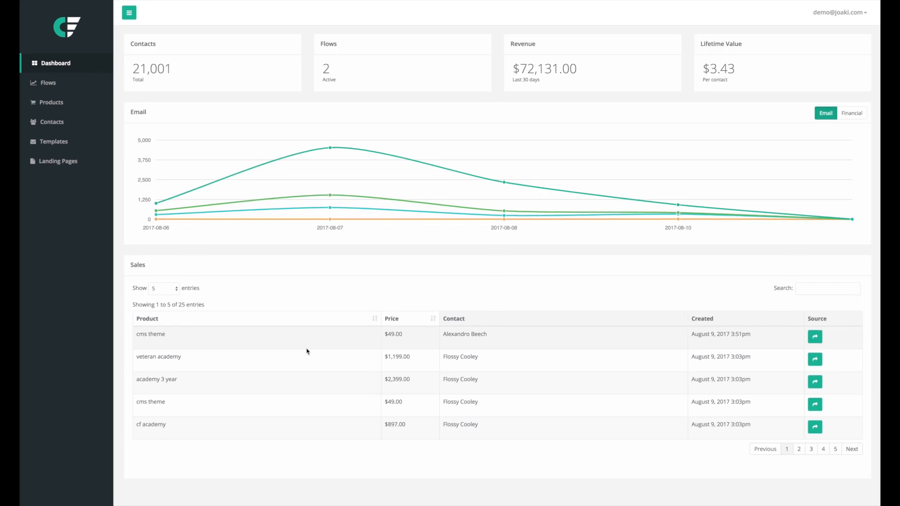
{"action": "mouse_move", "coordinate": [309, 345]}
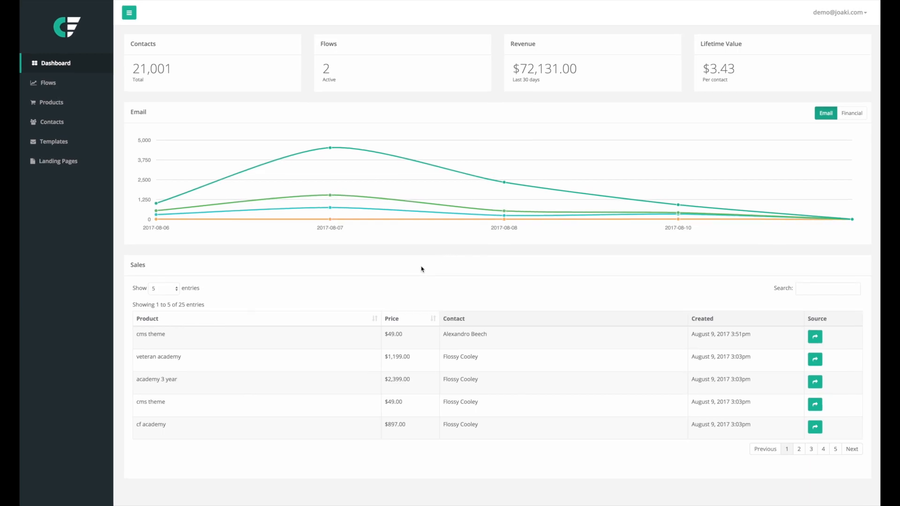
{"action": "mouse_move", "coordinate": [340, 266]}
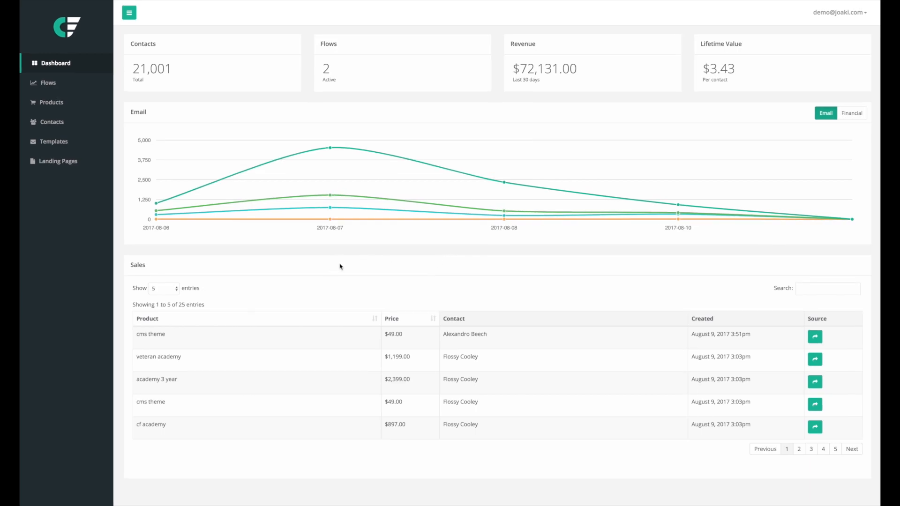
{"action": "mouse_move", "coordinate": [61, 108]}
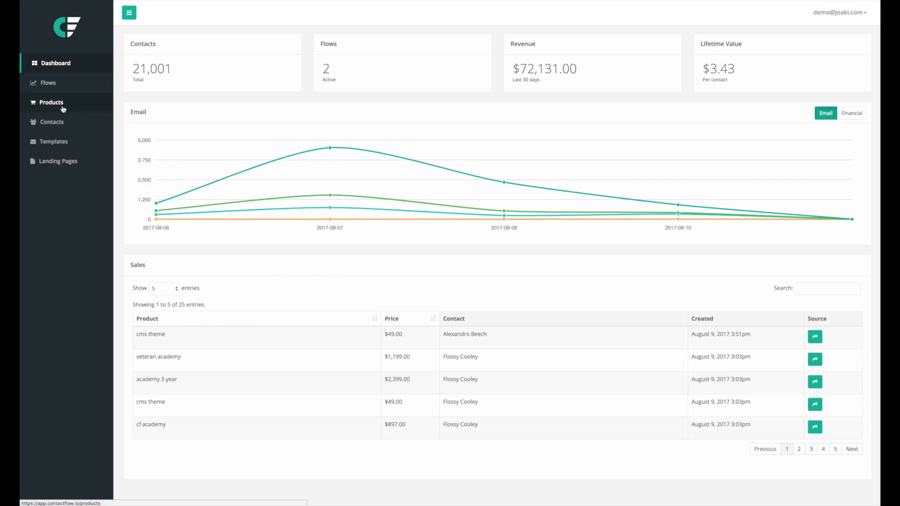
{"action": "left_click", "coordinate": [51, 102]}
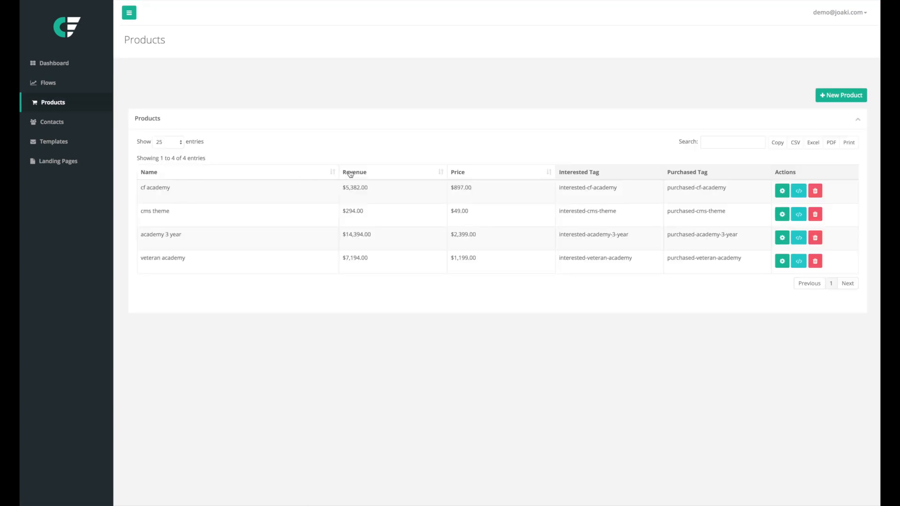
{"action": "mouse_move", "coordinate": [373, 160]}
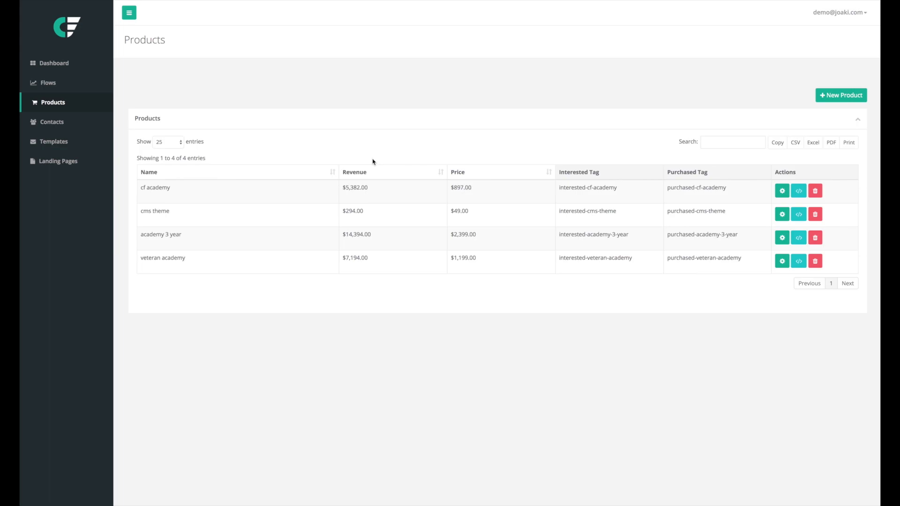
{"action": "mouse_move", "coordinate": [289, 133]}
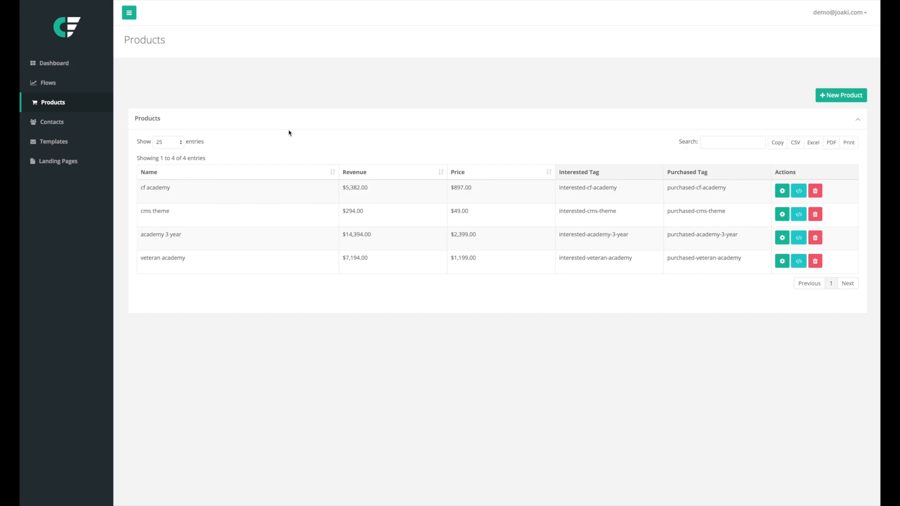
{"action": "mouse_move", "coordinate": [841, 95]}
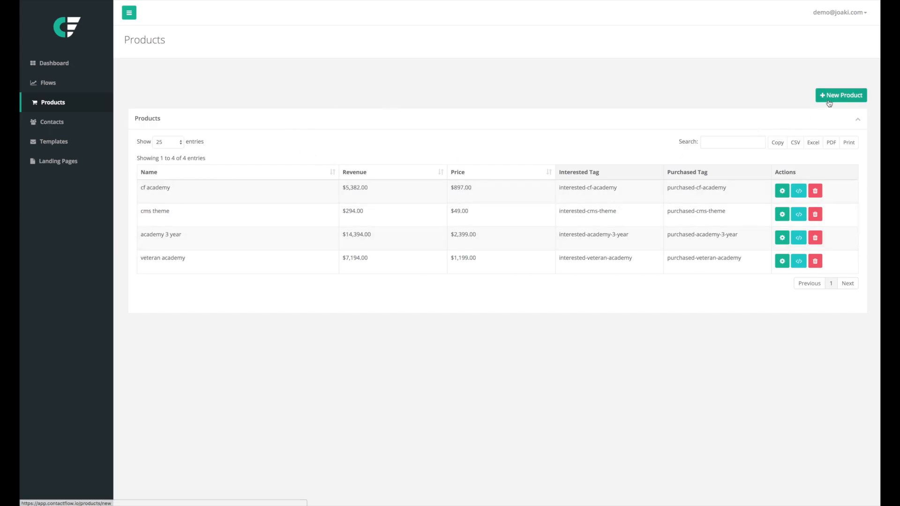
Step: Start a new product named 'academy' and select its auto-filled interested-academy tag
{"action": "left_click", "coordinate": [842, 95]}
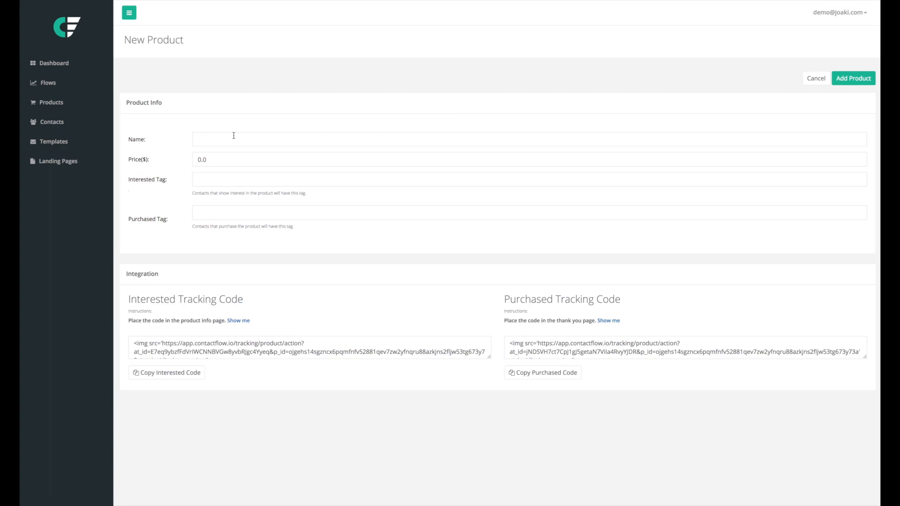
{"action": "mouse_move", "coordinate": [199, 181]}
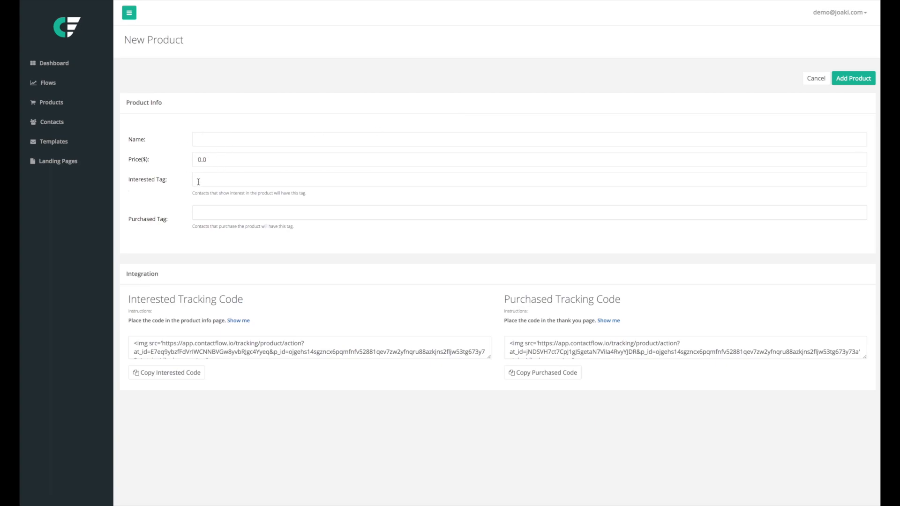
{"action": "left_click", "coordinate": [528, 136]}
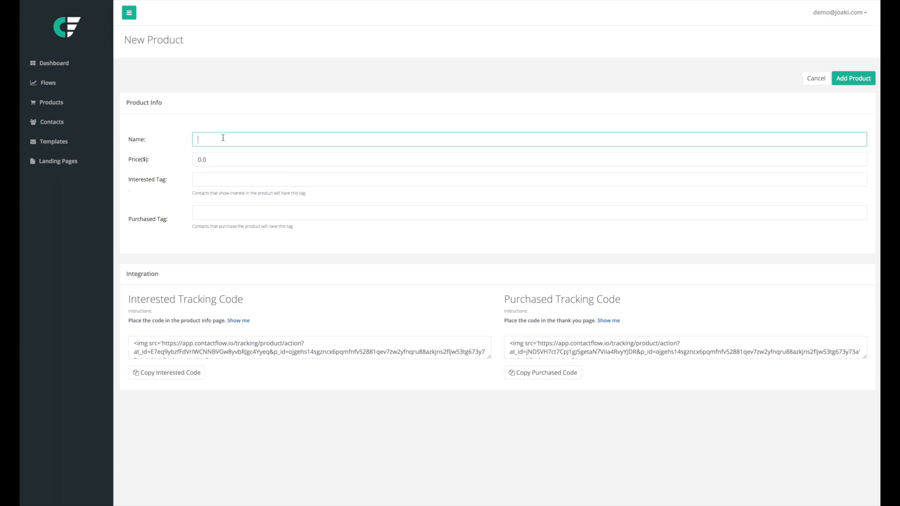
{"action": "type", "text": "academy"}
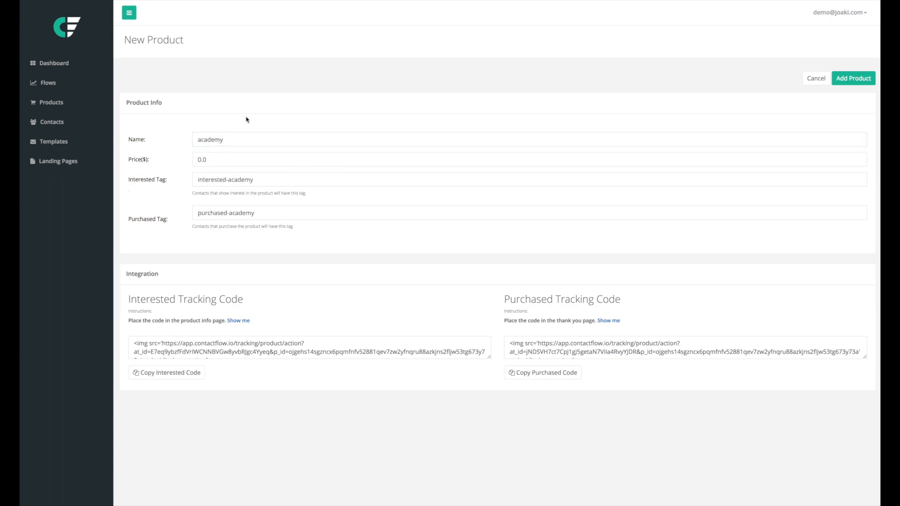
{"action": "double_click", "coordinate": [225, 180]}
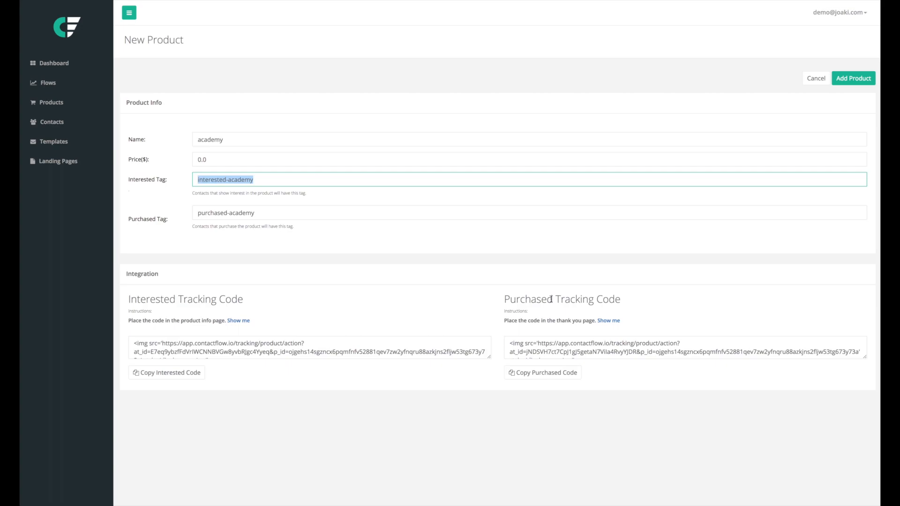
{"action": "mouse_move", "coordinate": [543, 299]}
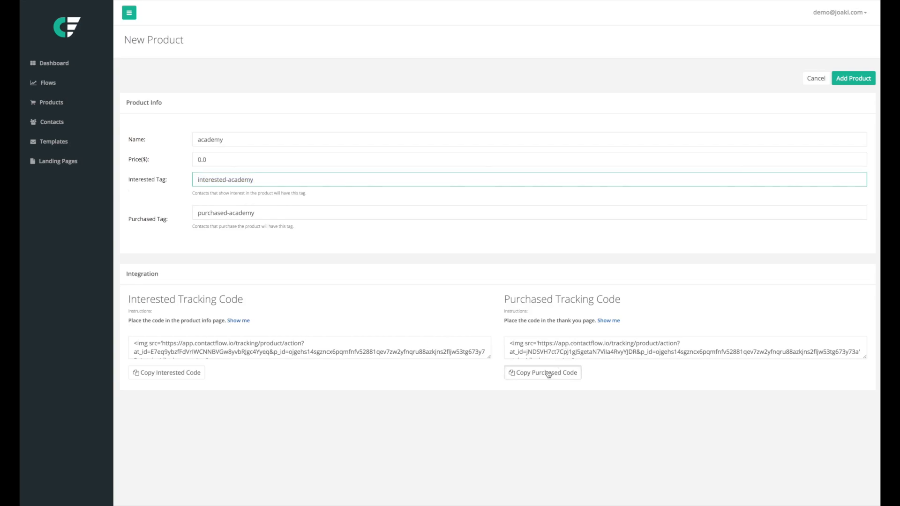
Step: Copy the purchased tracking code and paste its <img> tag into the Thank You page
{"action": "left_click", "coordinate": [543, 373]}
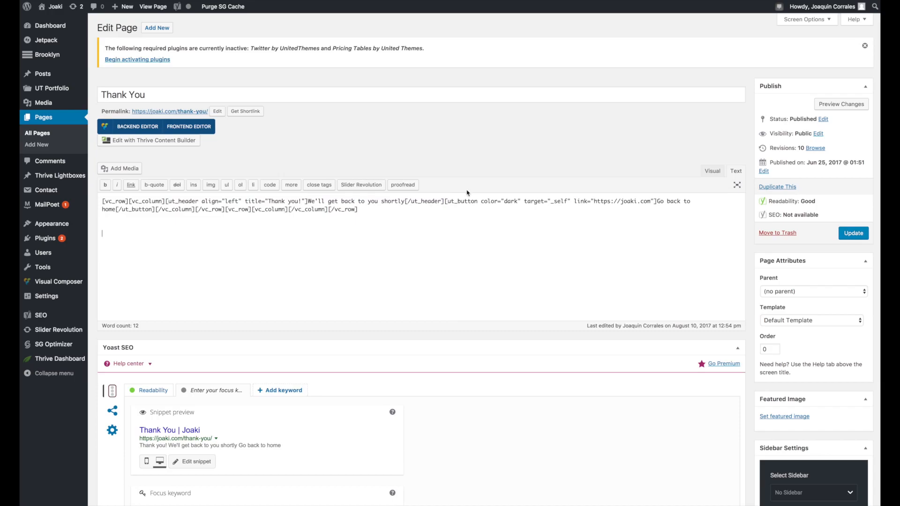
{"action": "type", "text": "<img src='https://app.contactflow.io/tracking/product/action?at_id=jNDSVH7ct7CpJ1gJ5getaN7ViIa4RvyYJDR&p_id=ojgehs14sgzncx6pqmfnfv52881qev7zw2yfnqru88azkjns2fljw53tg673y73a"}
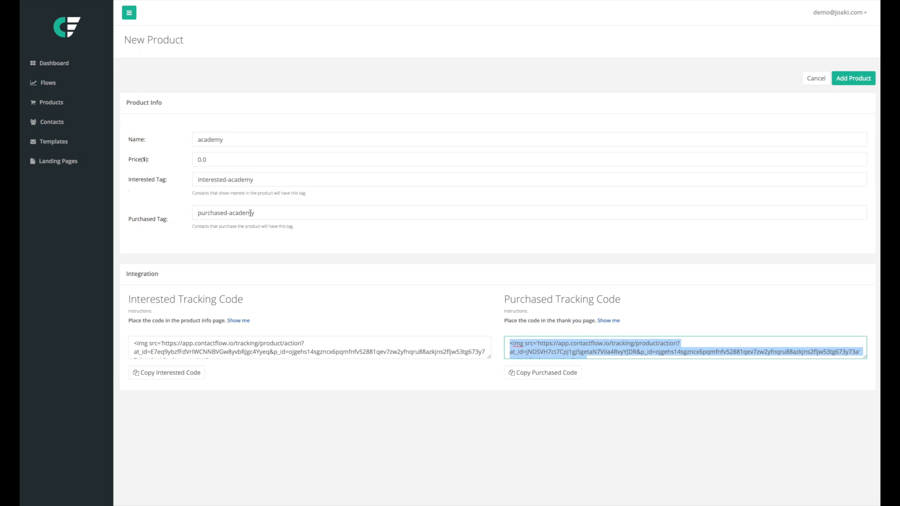
{"action": "mouse_move", "coordinate": [244, 322]}
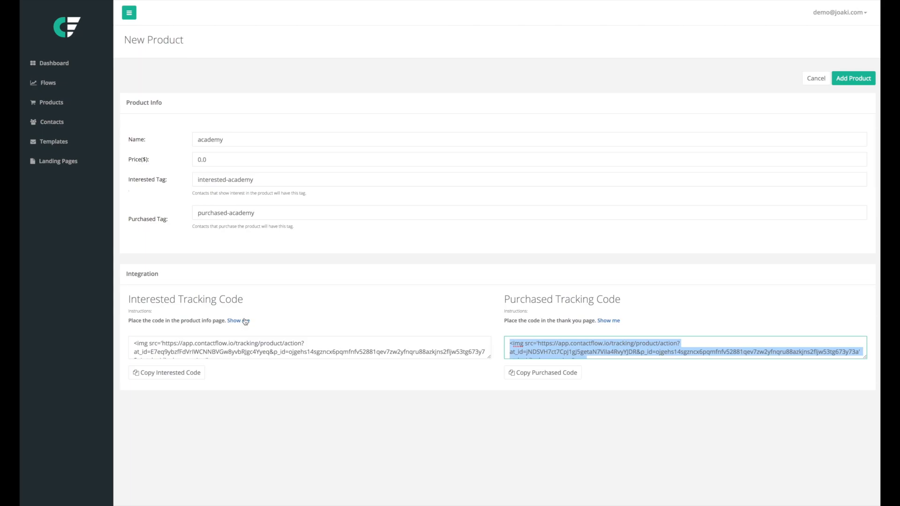
{"action": "left_click", "coordinate": [233, 320]}
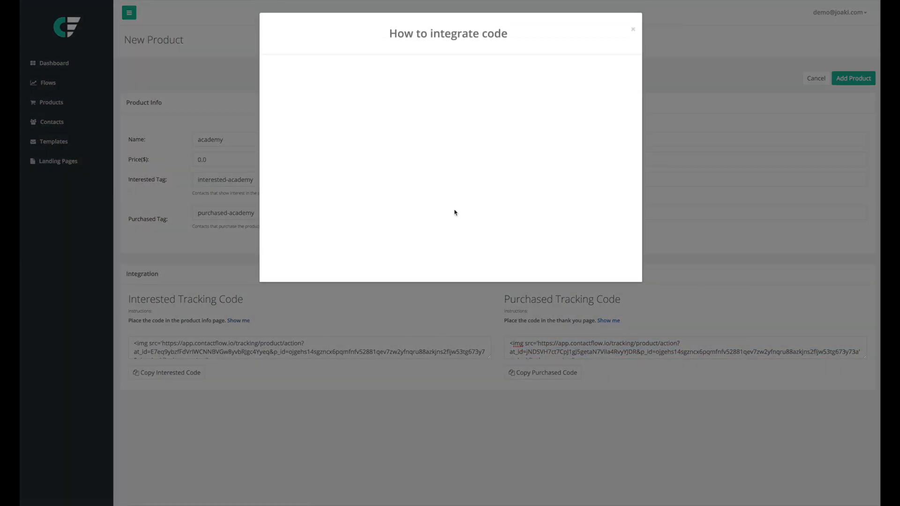
{"action": "left_click", "coordinate": [633, 28]}
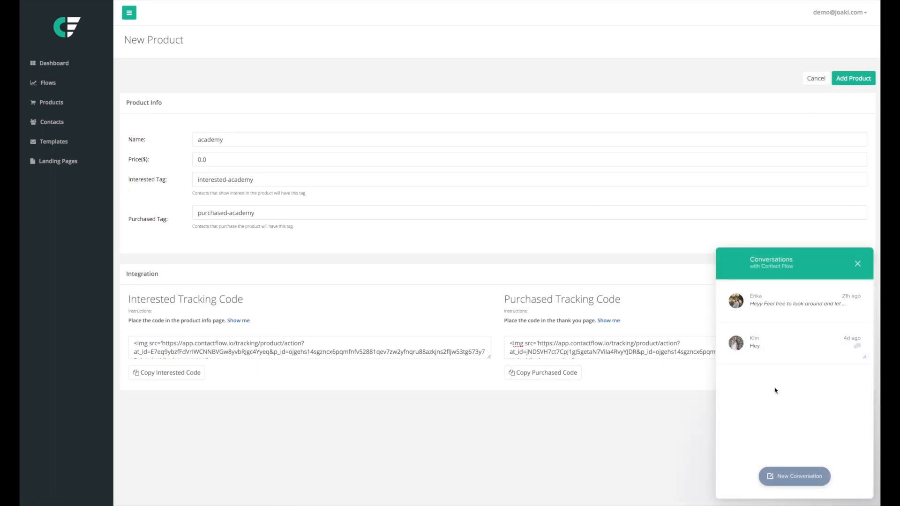
{"action": "mouse_move", "coordinate": [578, 423]}
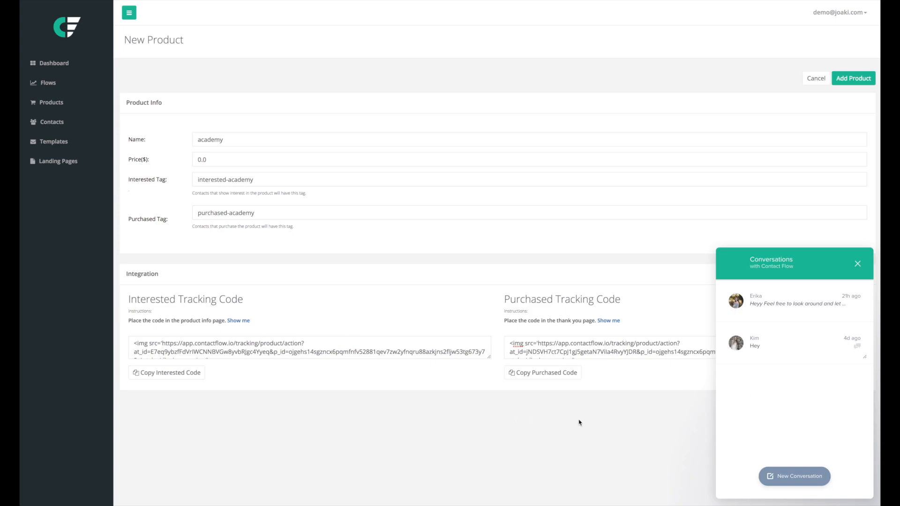
{"action": "left_click", "coordinate": [858, 263]}
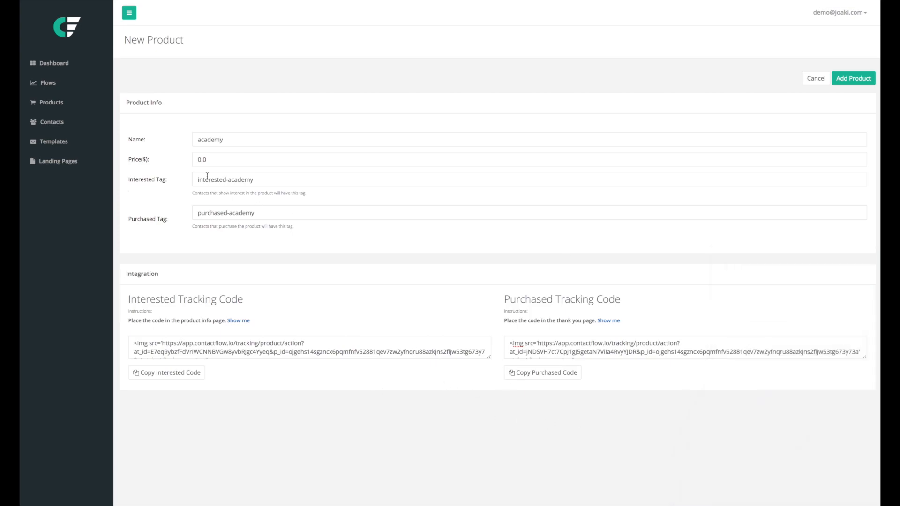